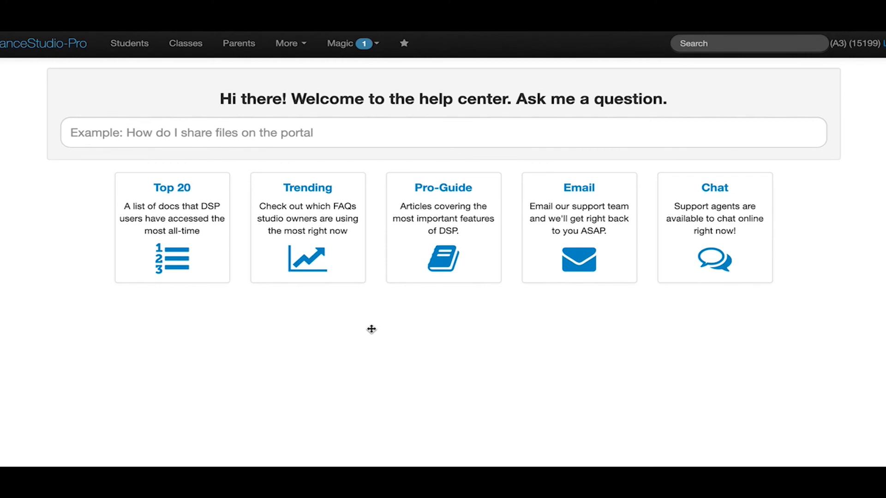
mouse_move(299, 49)
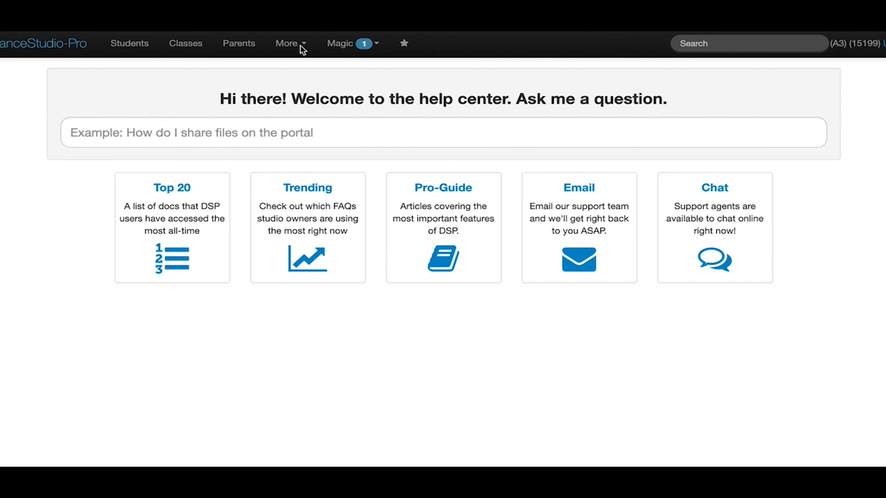
- Reach Post Tuition for Active Students via More > Tuition & Statements
left_click(288, 44)
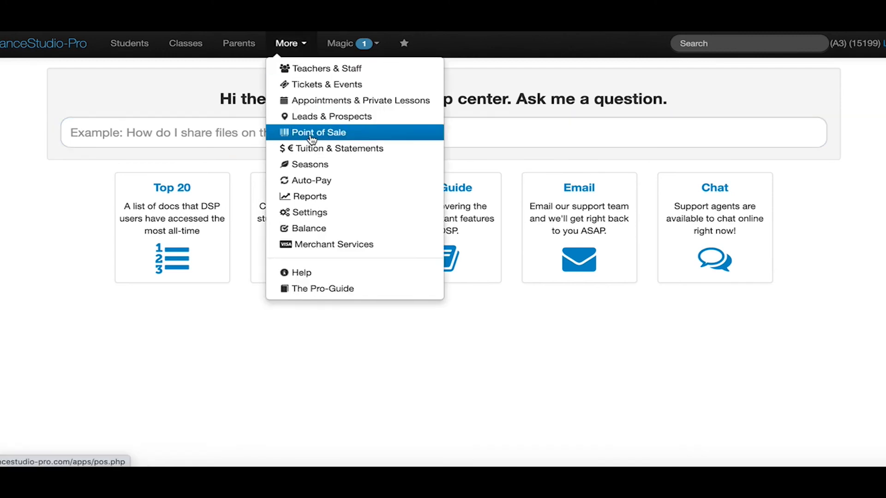
left_click(291, 43)
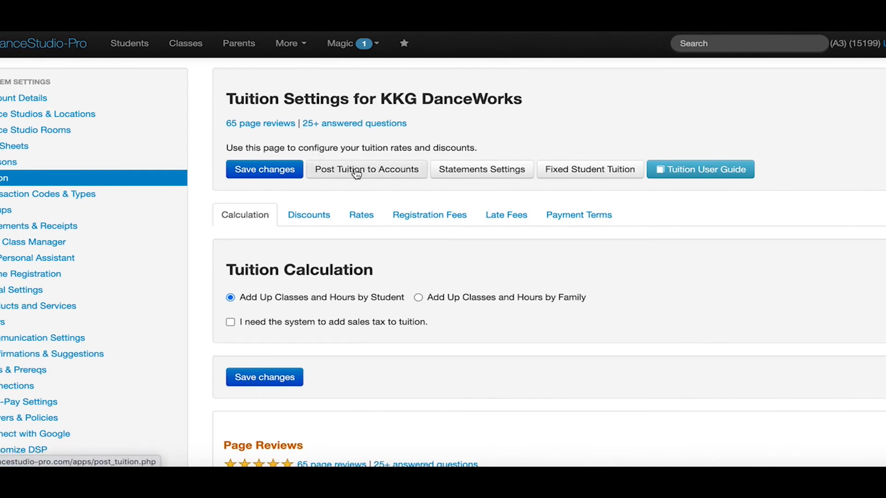
left_click(366, 169)
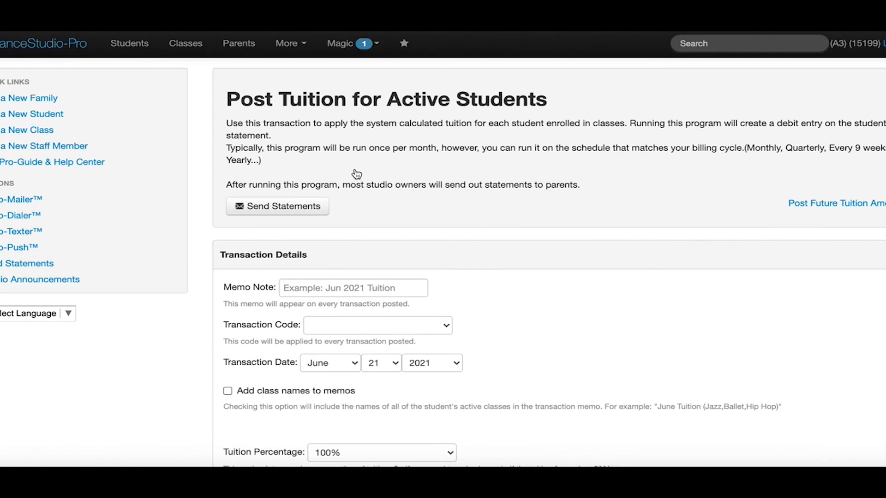
mouse_move(440, 284)
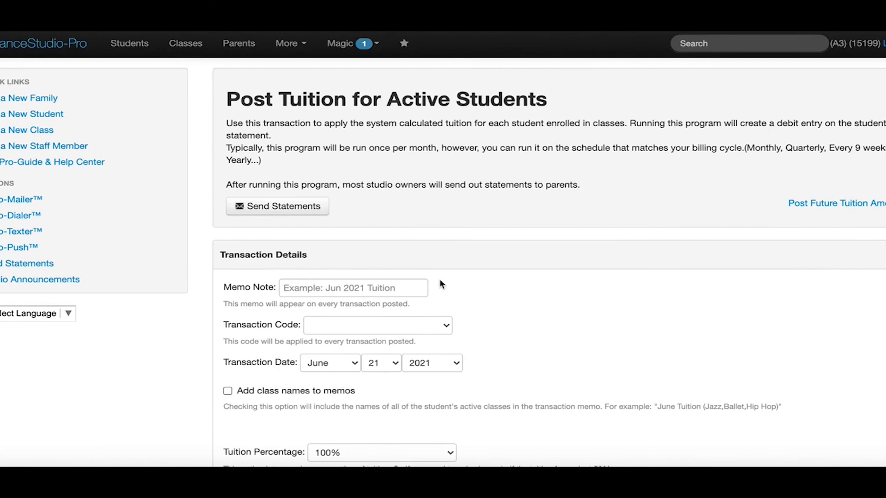
- Review the student tuition table and expand Post Future Tuition Amounts with its calculation date
scroll("down", 3)
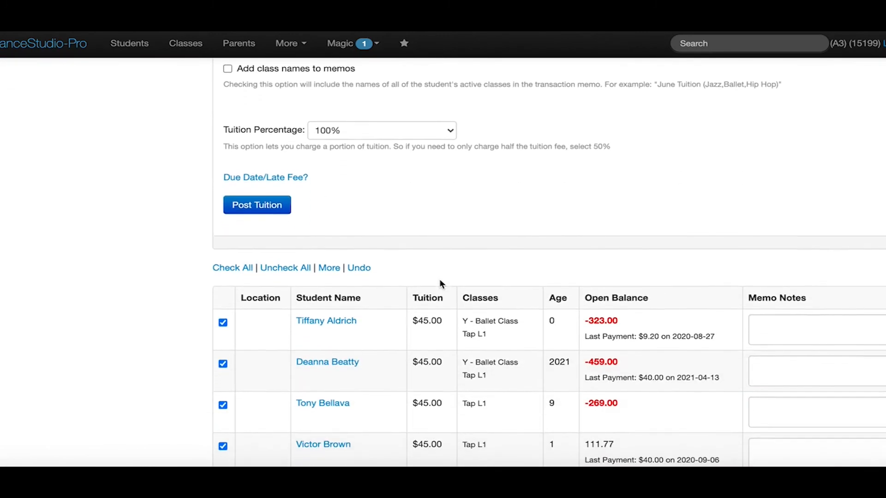
scroll("down", 3)
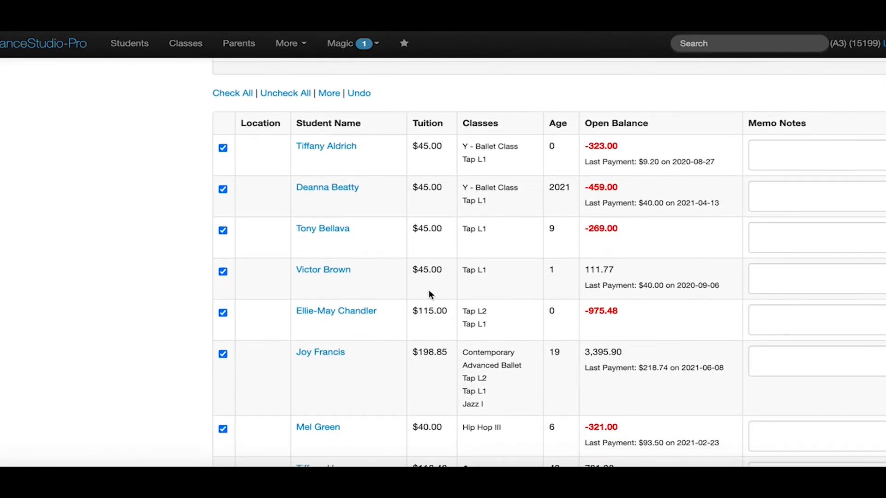
mouse_move(419, 346)
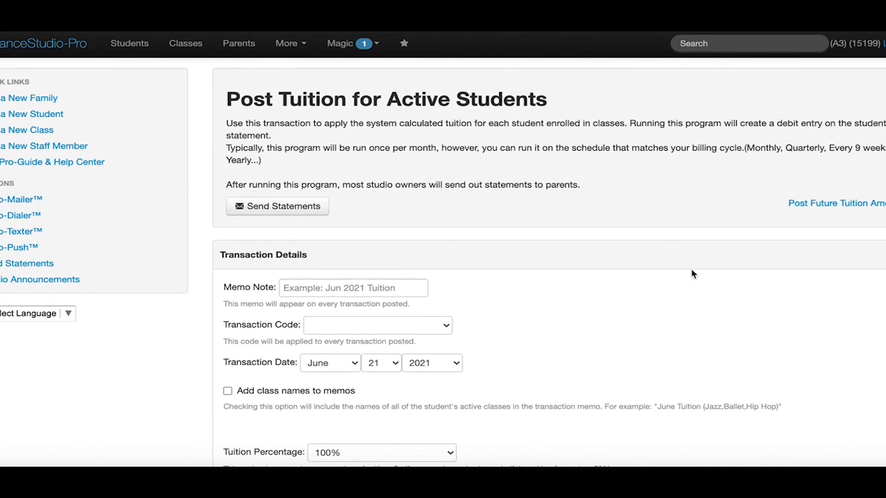
left_click(835, 203)
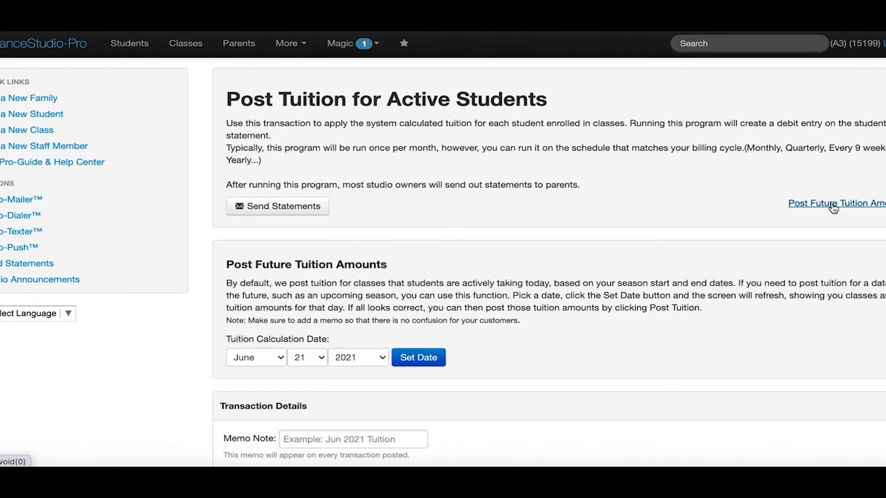
scroll("down", 3)
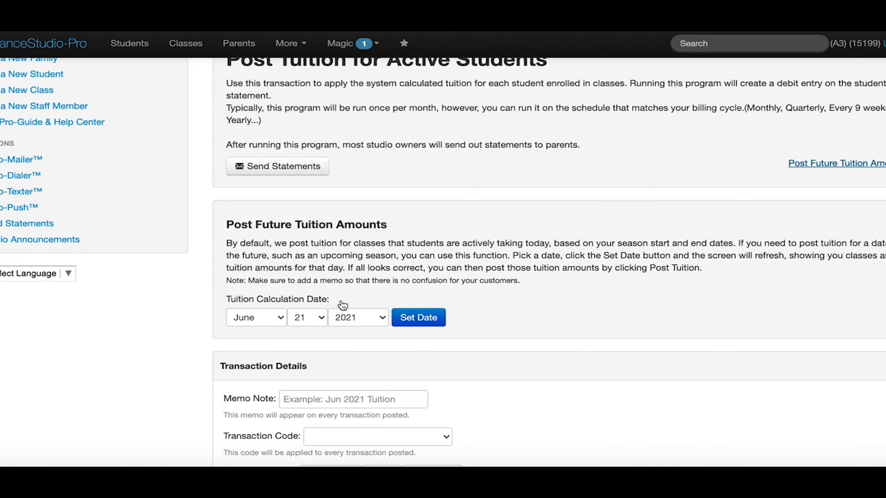
mouse_move(320, 327)
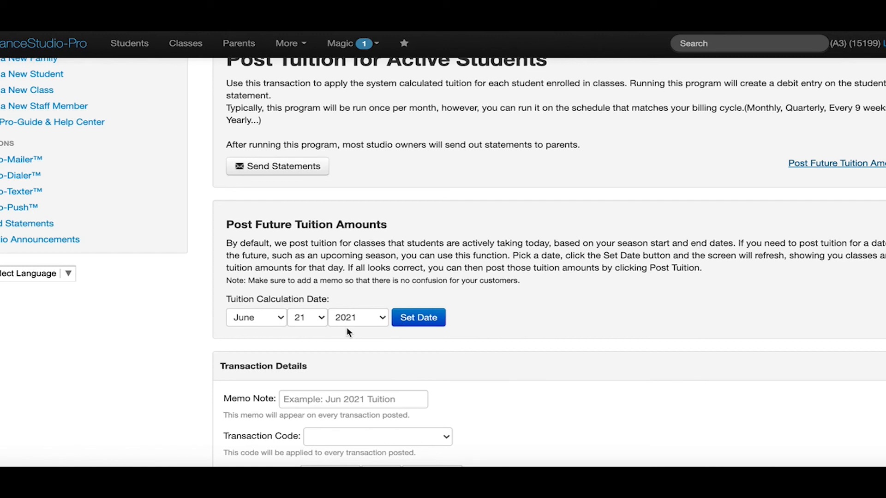
scroll("down", 3)
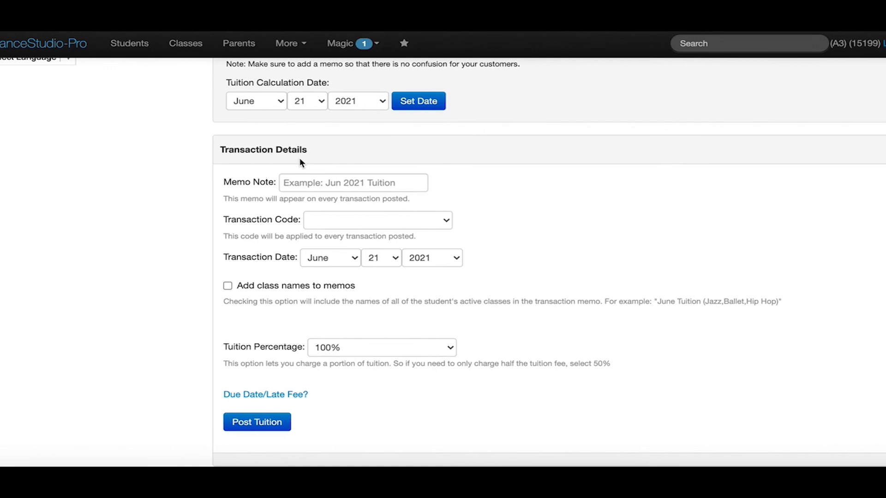
- Enter memo 'July Tuition 2021' and set the transaction code to Tuition
left_click(352, 183)
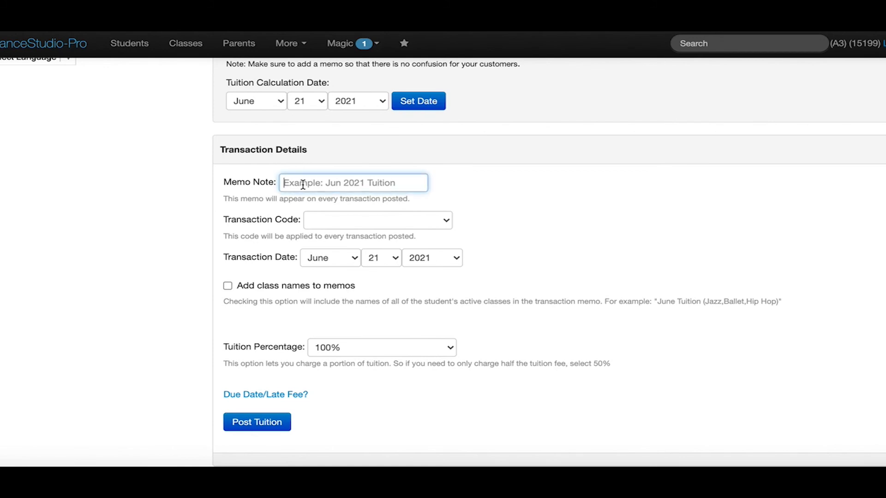
type("July")
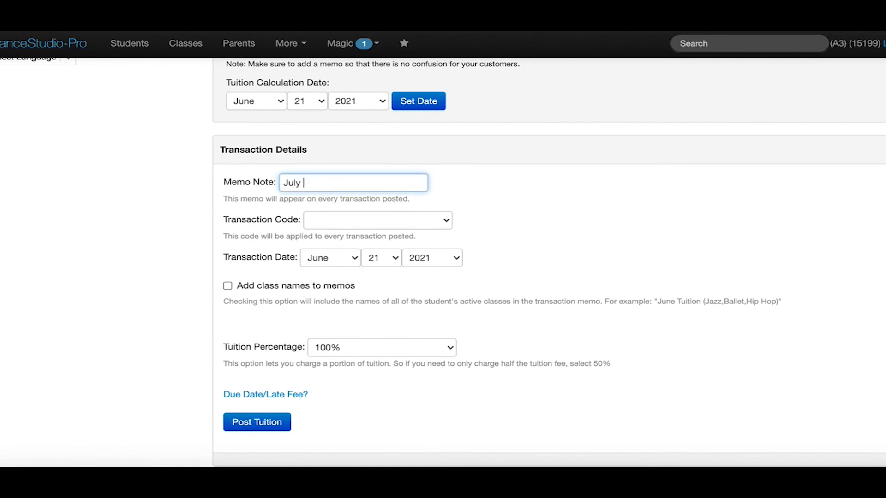
type("Tuition 202")
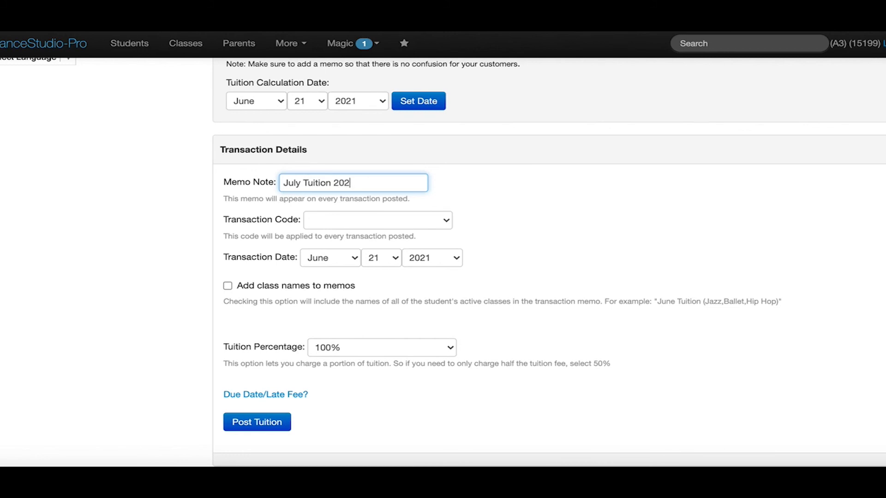
left_click(377, 220)
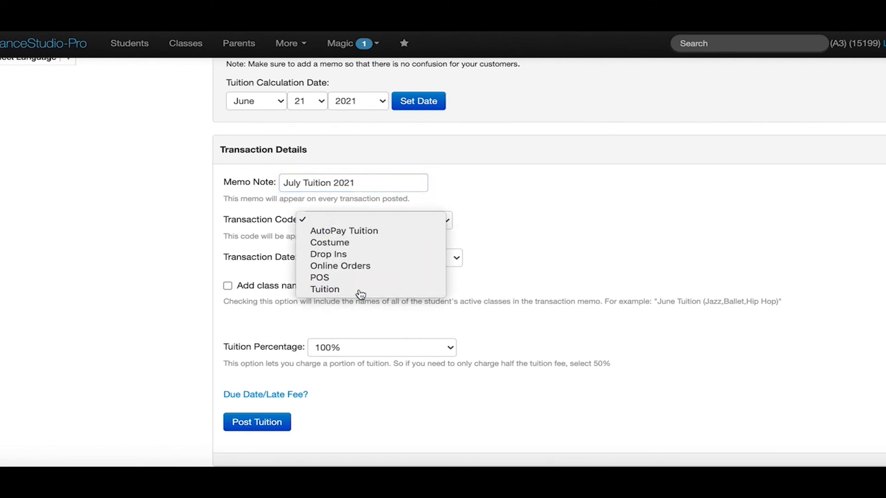
left_click(325, 289)
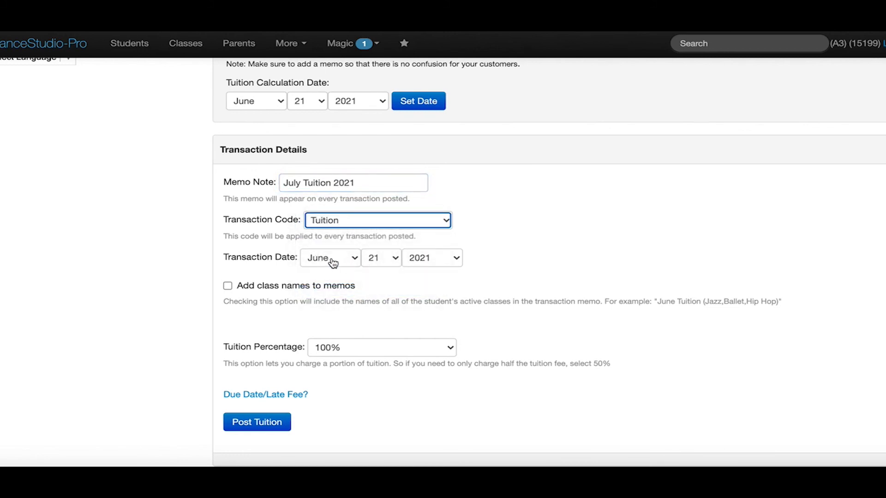
- Date the posting July 01 2021 with class names in memos at 100%
left_click(330, 257)
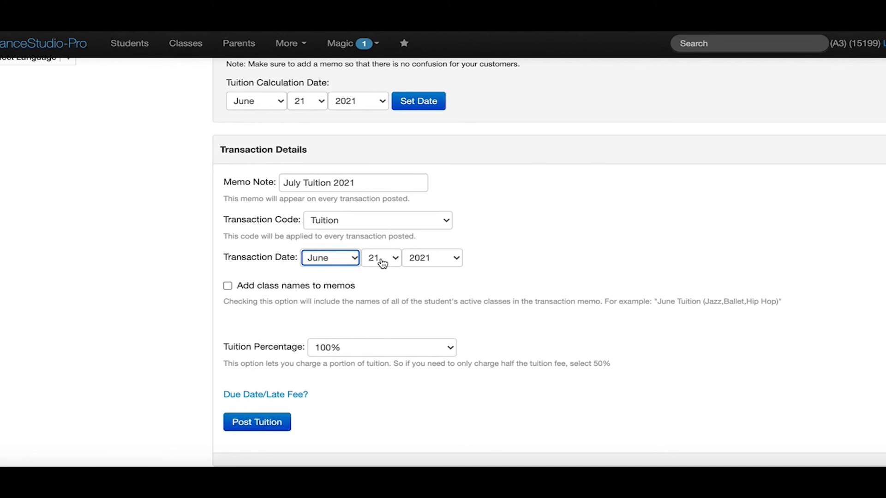
left_click(330, 258)
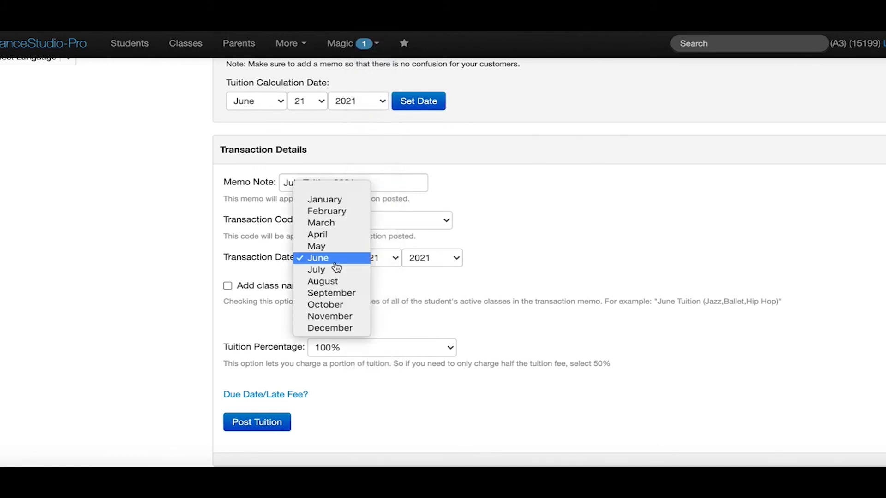
left_click(317, 269)
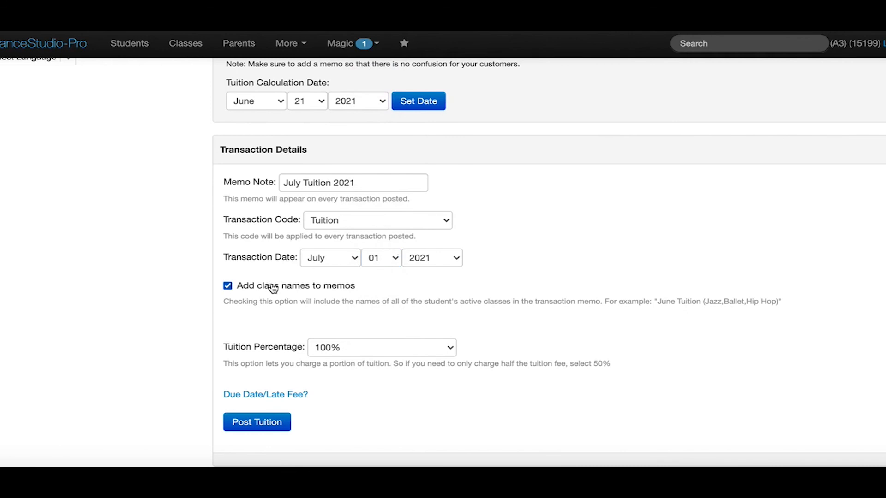
mouse_move(267, 324)
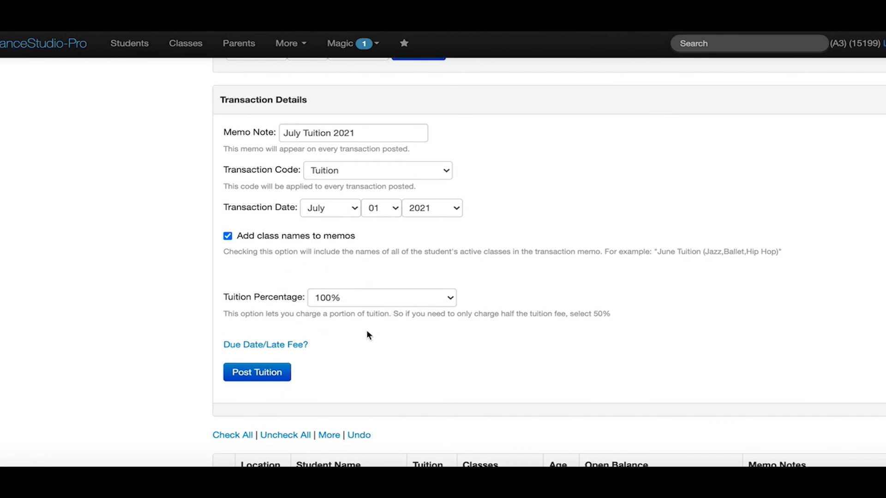
left_click(381, 298)
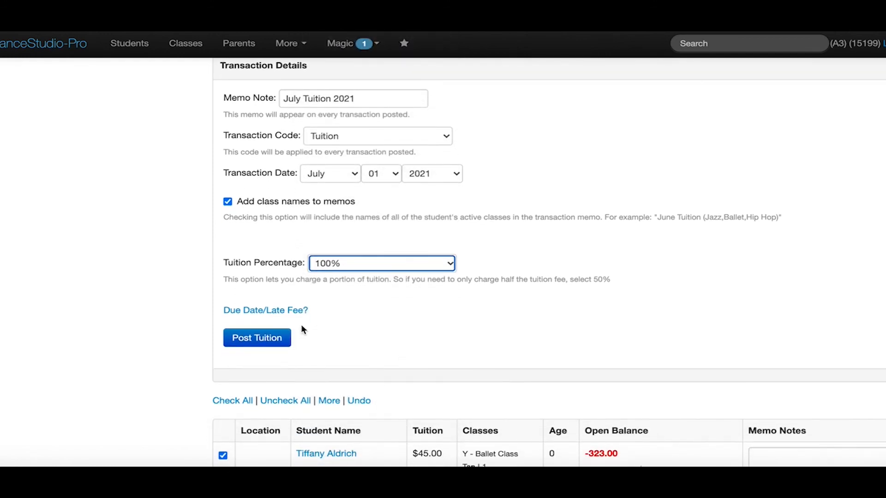
- Add due date 2021-07-01 with a late fee policy and post the July tuition
left_click(265, 310)
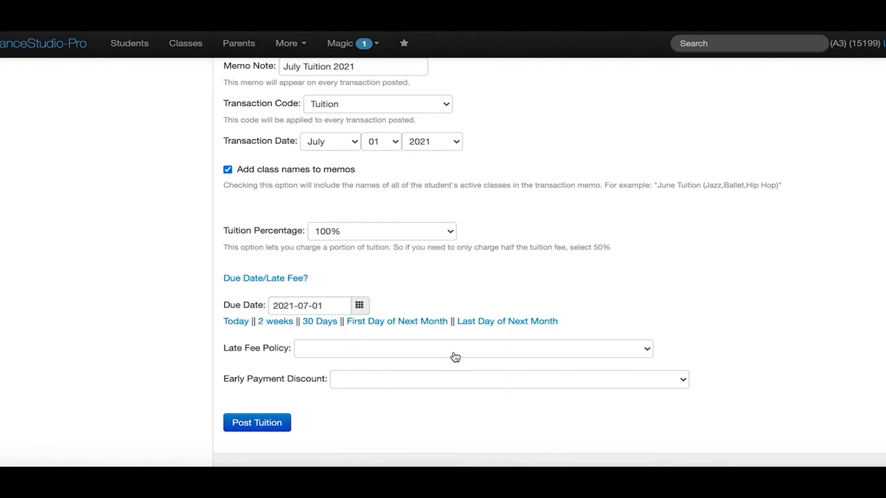
left_click(473, 349)
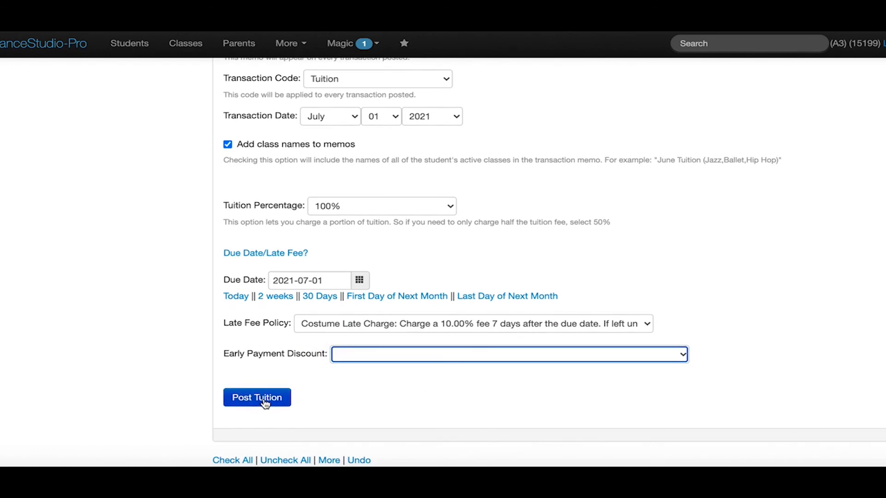
left_click(256, 397)
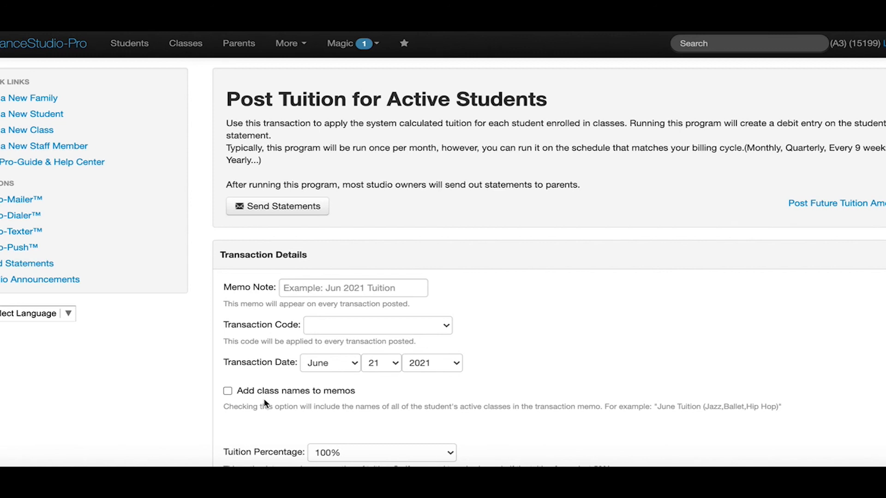
mouse_move(129, 44)
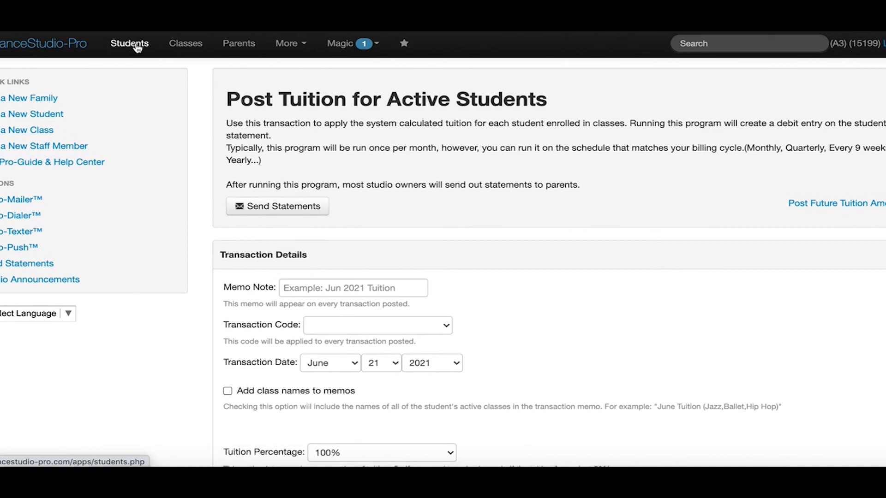
- Open the first student's transaction journal from the Students list
left_click(129, 43)
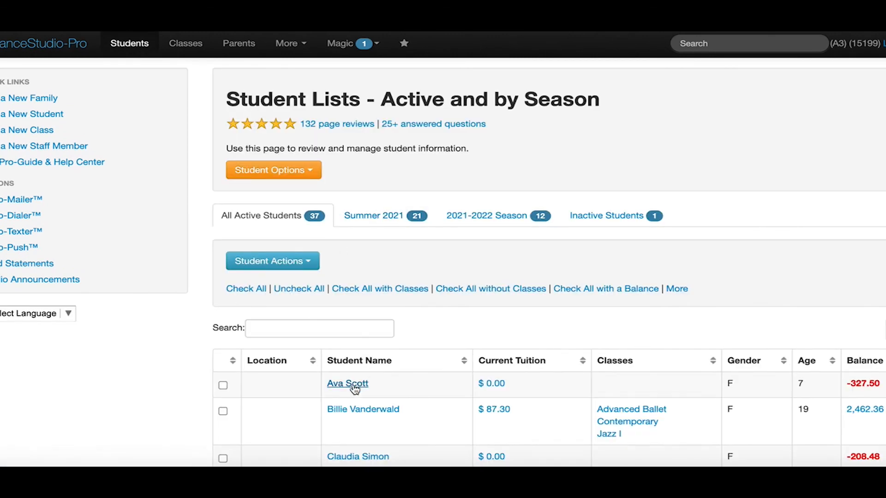
left_click(347, 384)
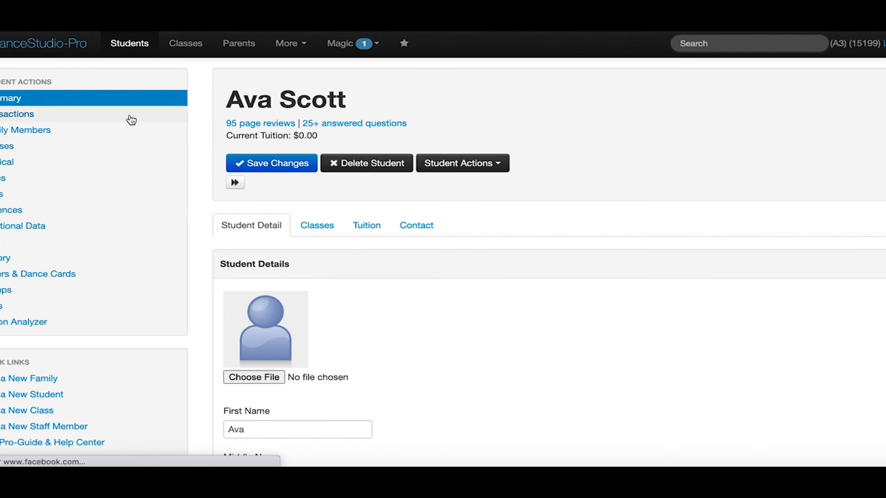
left_click(16, 115)
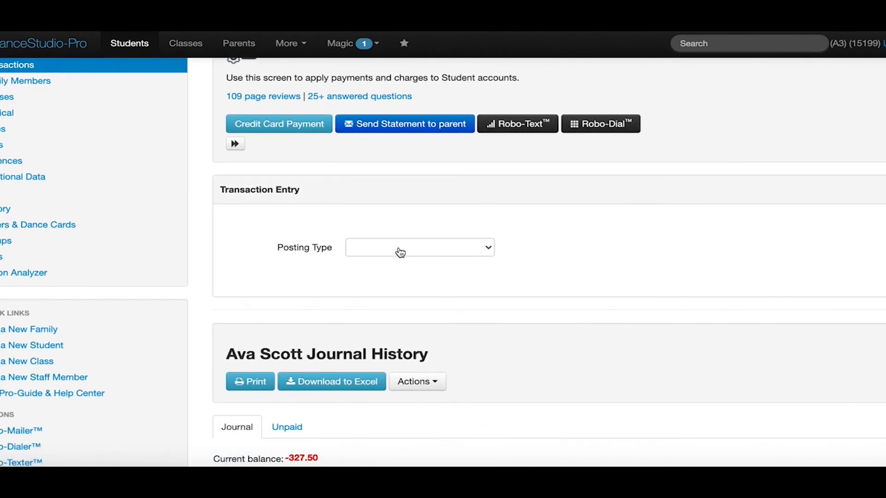
mouse_move(406, 275)
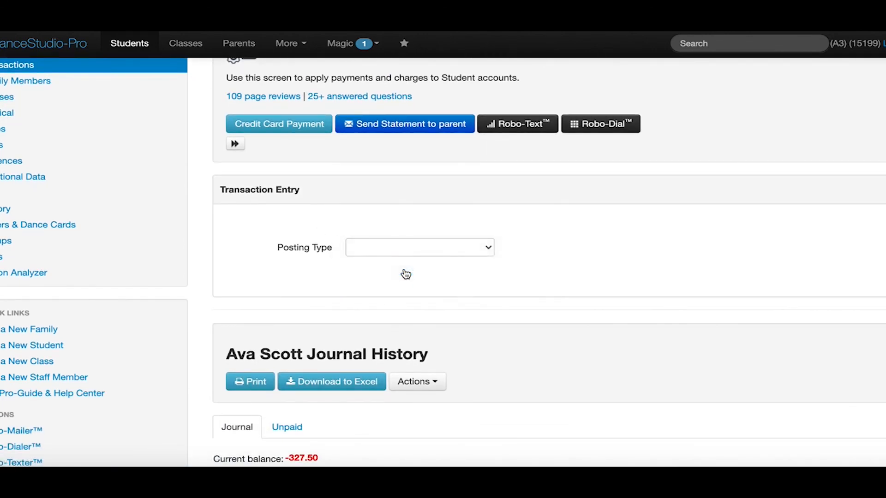
- Record a $74.00 credit applied to September Tuition, then continue to the help center
left_click(419, 247)
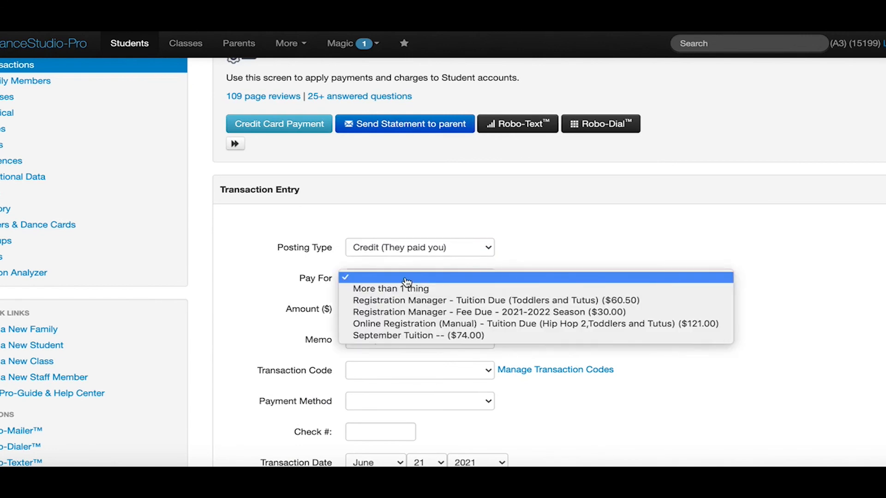
mouse_move(404, 323)
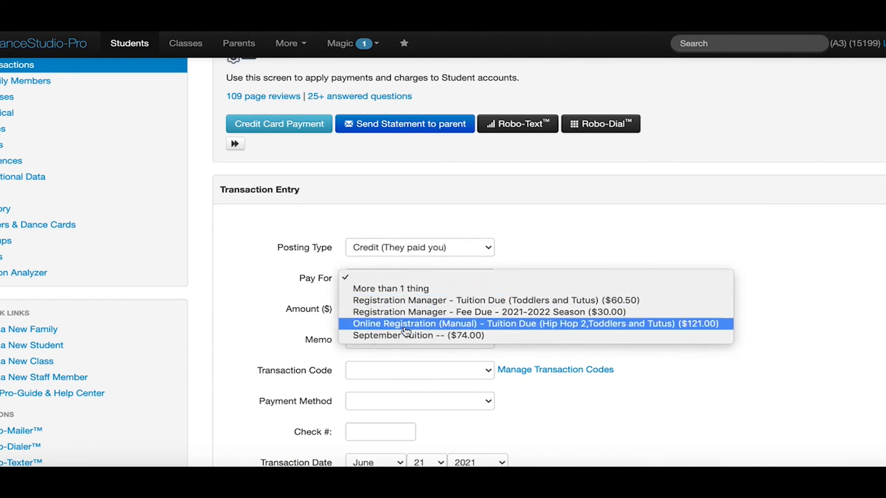
left_click(416, 335)
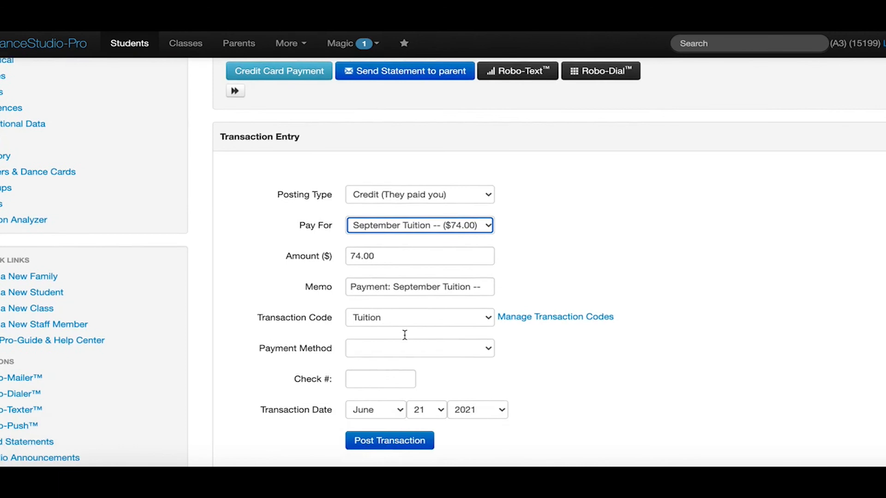
left_click(419, 349)
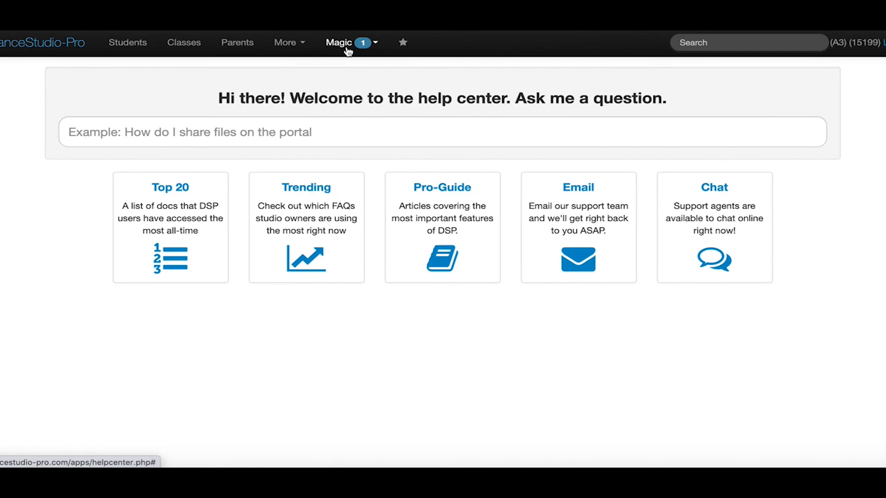
- View Magic > Online Registration settings down to Require Enrollment in Auto-Pay
left_click(343, 42)
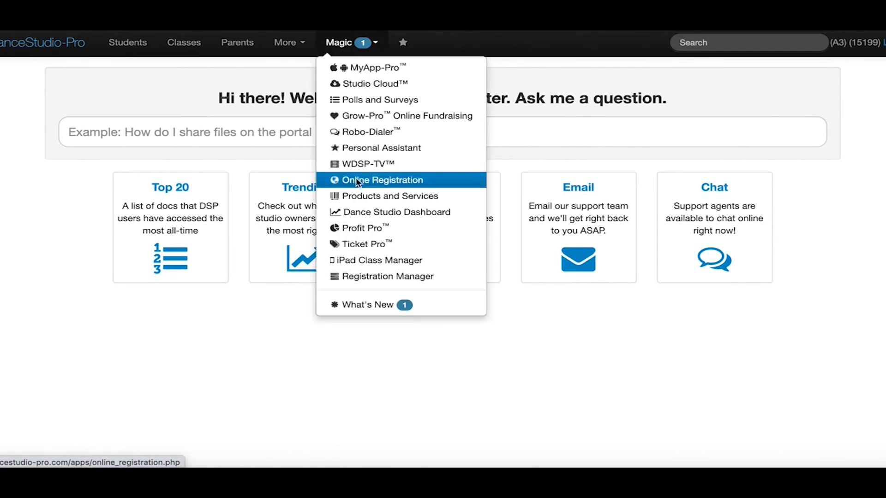
left_click(382, 180)
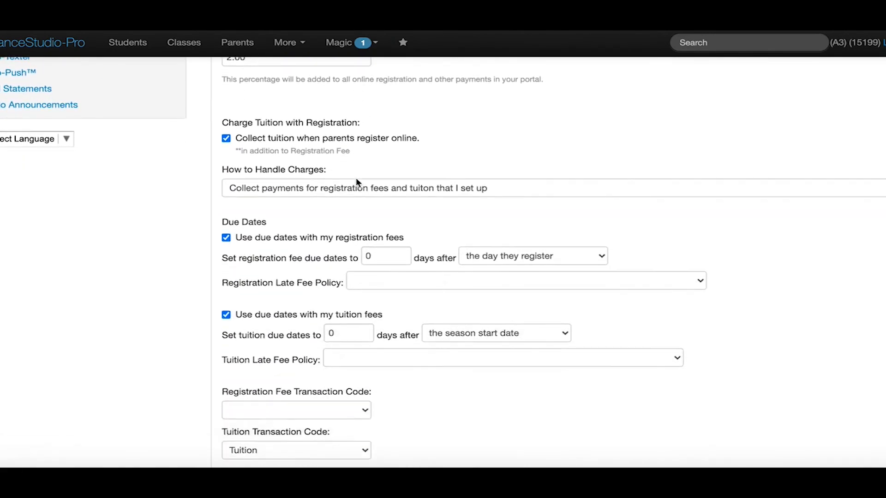
scroll("down", 3)
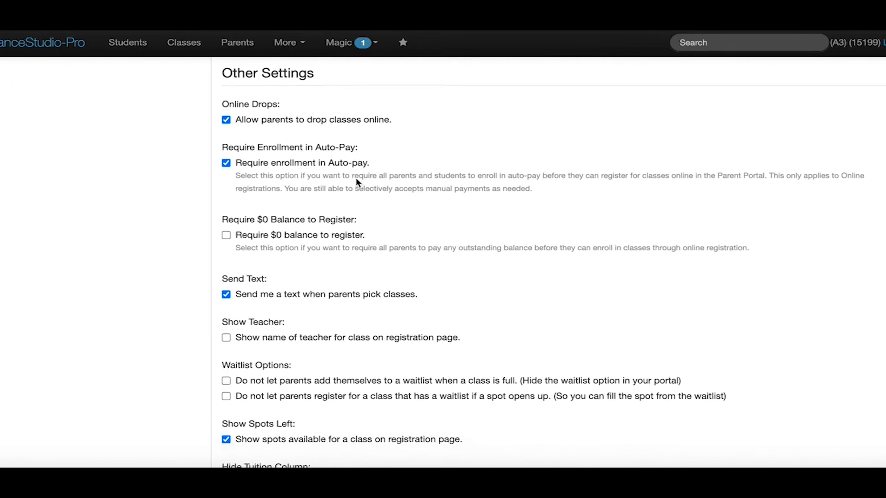
scroll("down", 3)
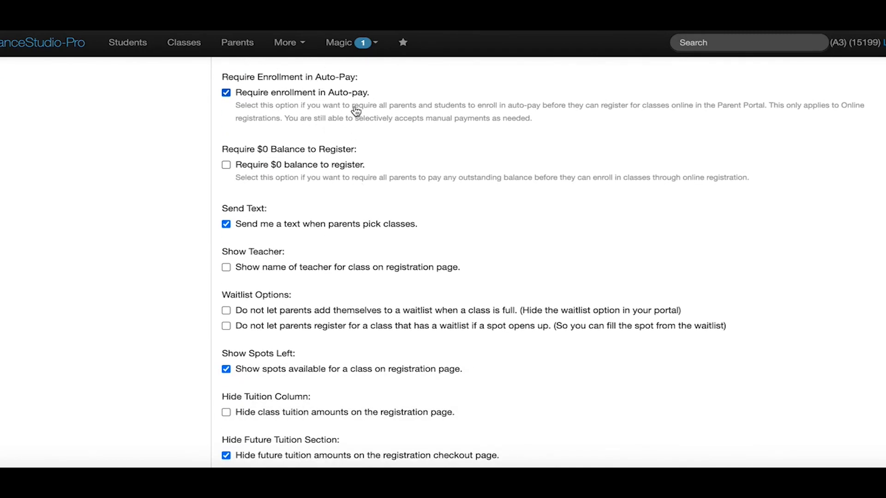
scroll("down", 3)
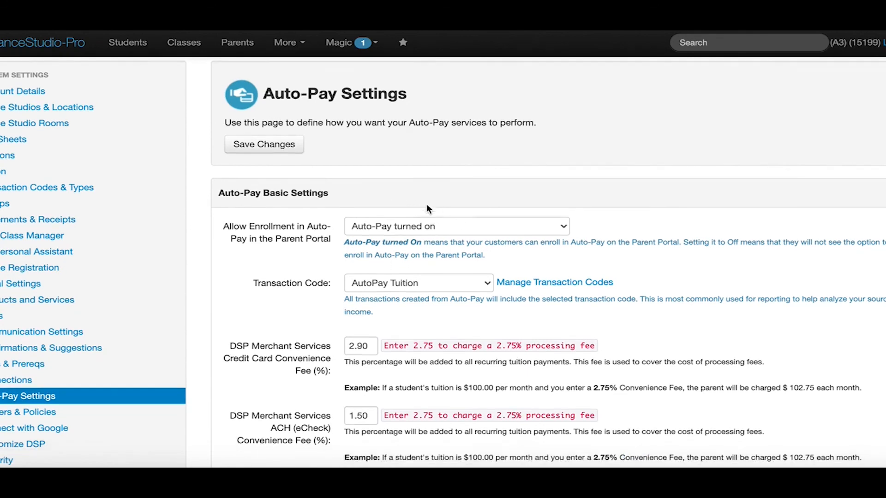
scroll("down", 3)
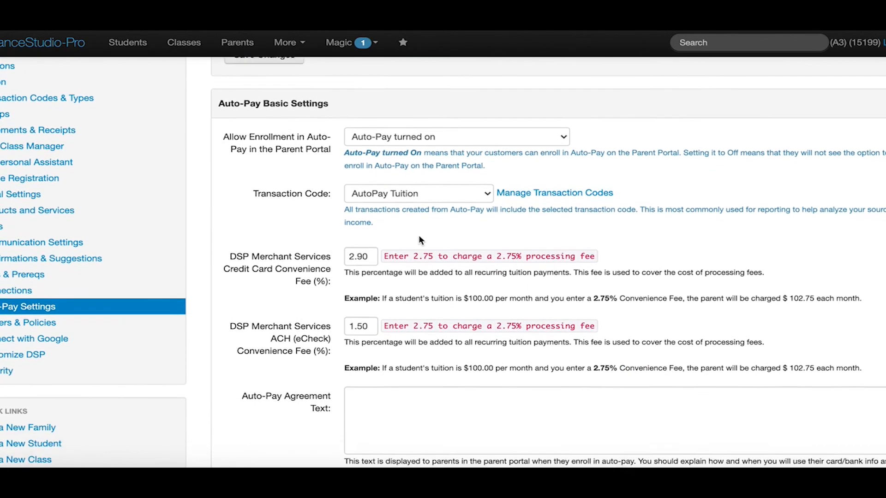
scroll("down", 3)
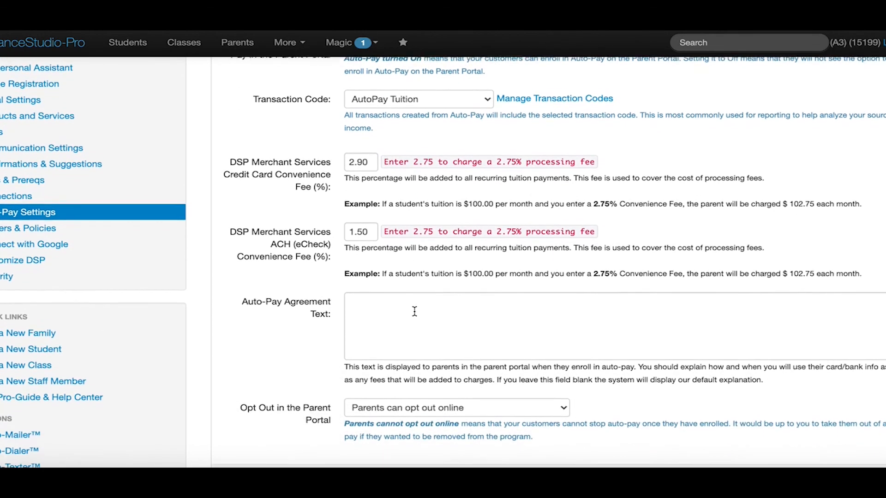
scroll("down", 3)
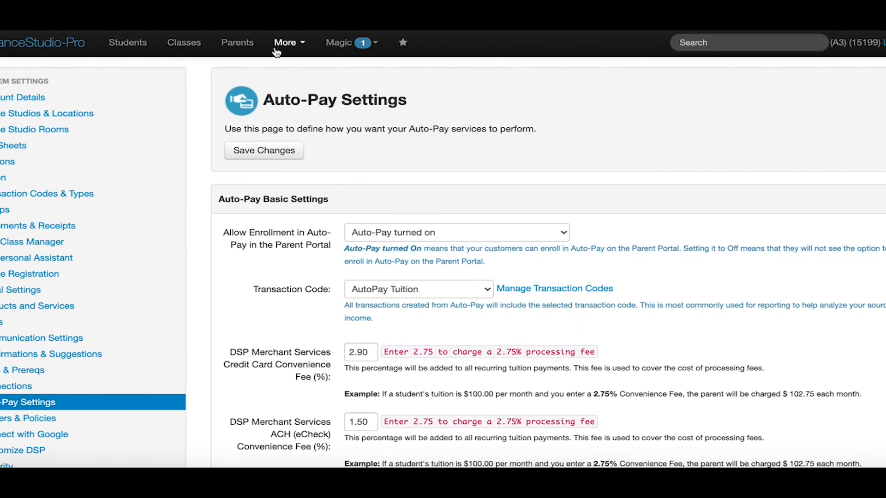
- Save the Auto-Pay-enrolled parent record and head to More > Auto-Pay processing
left_click(237, 43)
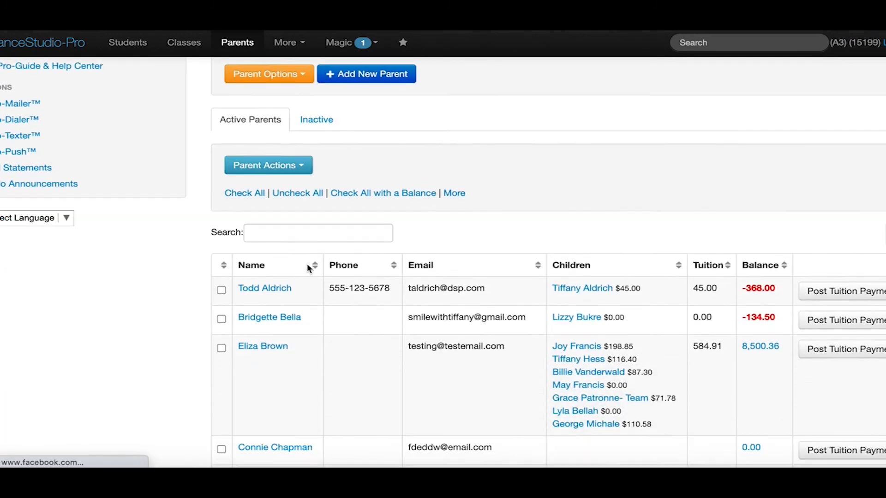
left_click(262, 346)
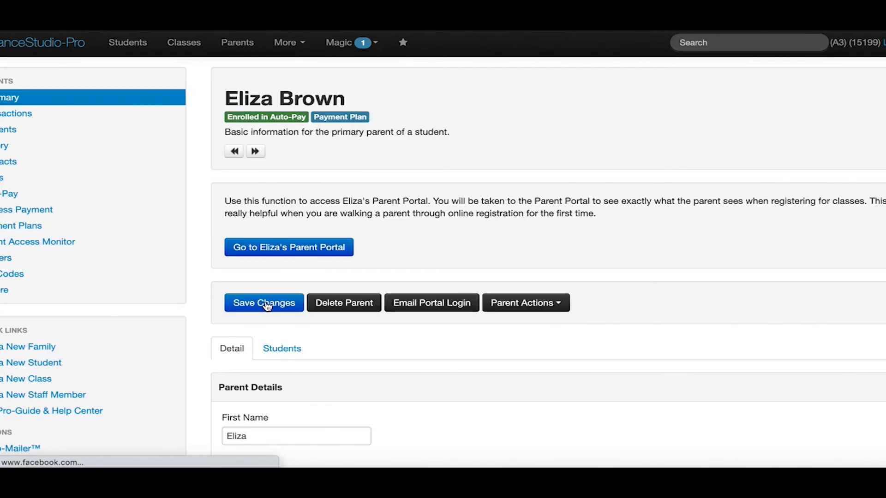
scroll("down", 3)
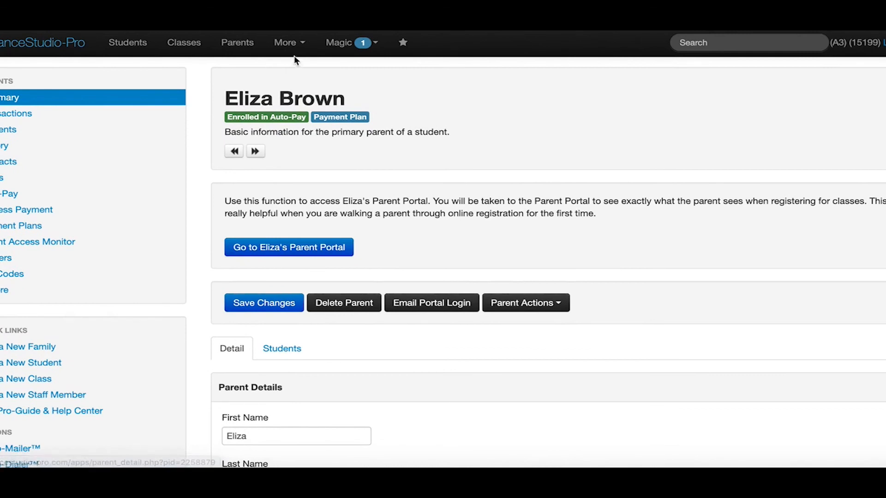
left_click(285, 43)
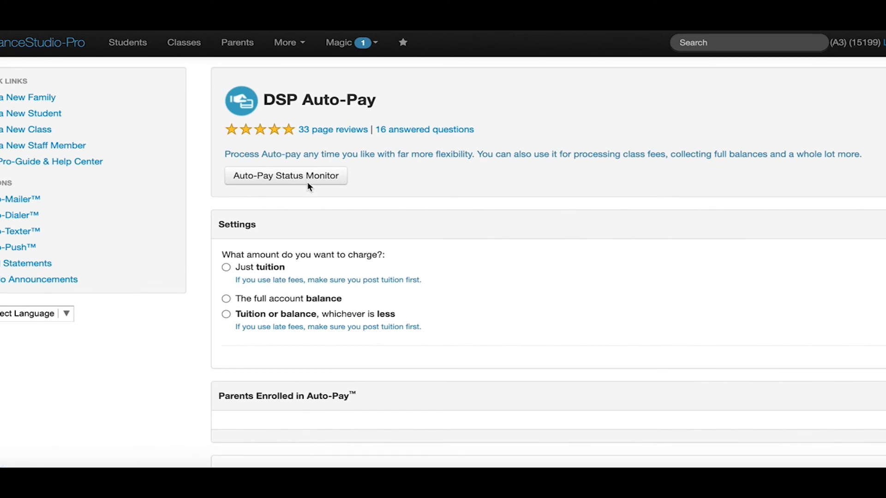
mouse_move(291, 255)
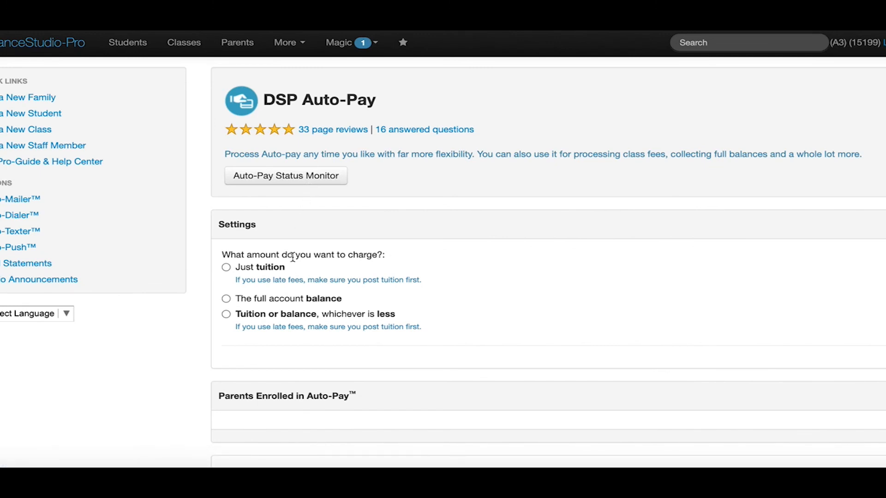
mouse_move(286, 280)
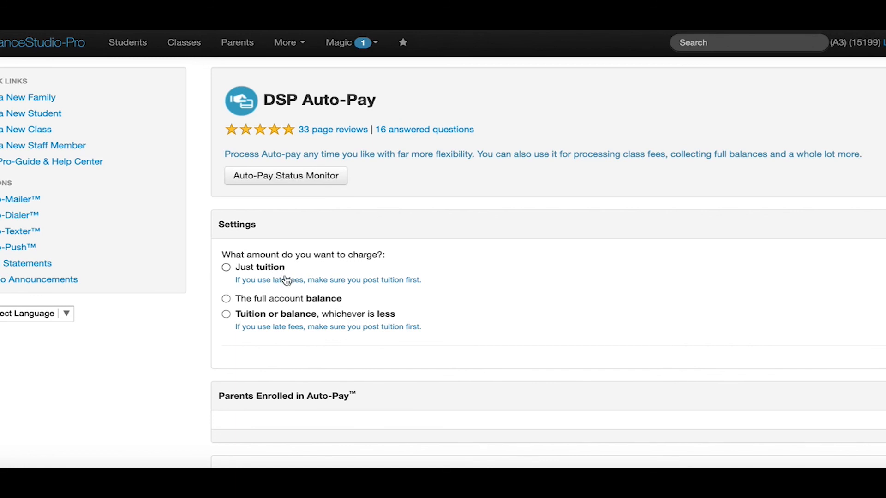
mouse_move(285, 304)
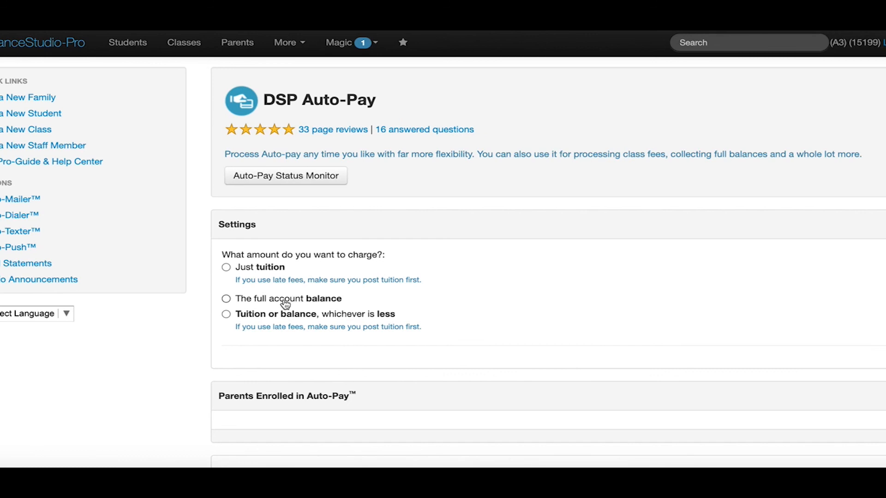
mouse_move(285, 333)
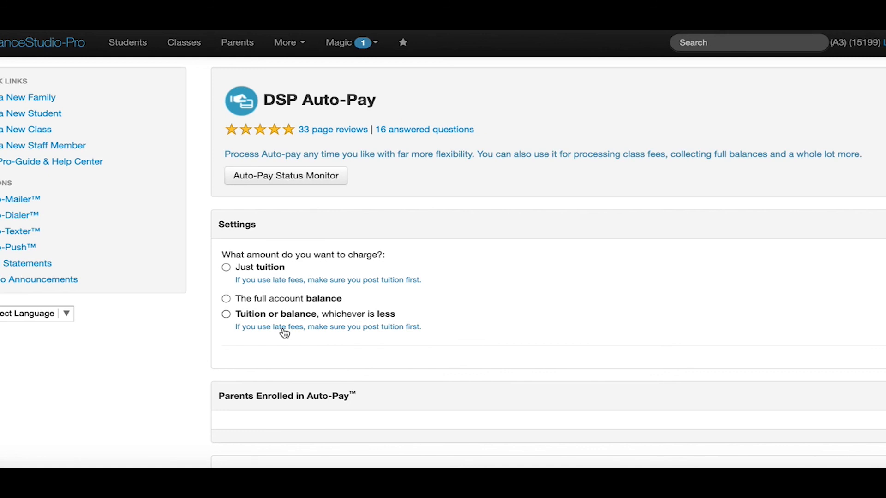
- Charge just tuition at full amount and review the one enrolled parent at $601.87
scroll("down", 3)
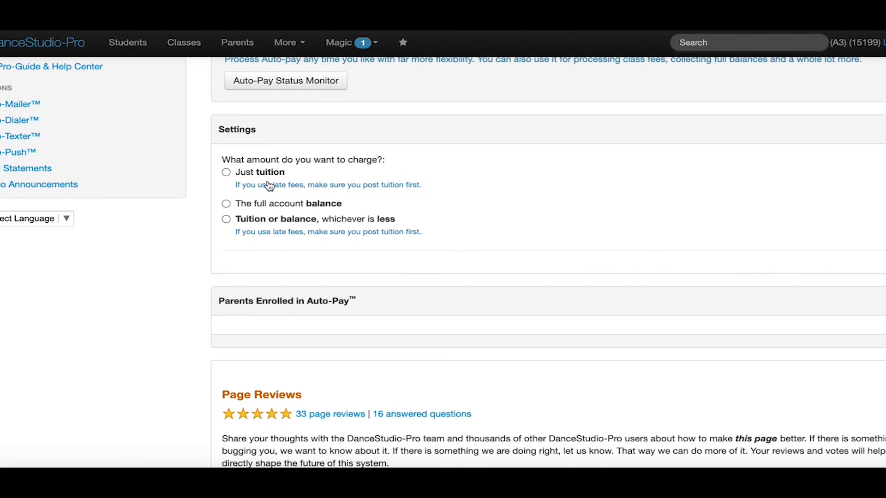
left_click(226, 172)
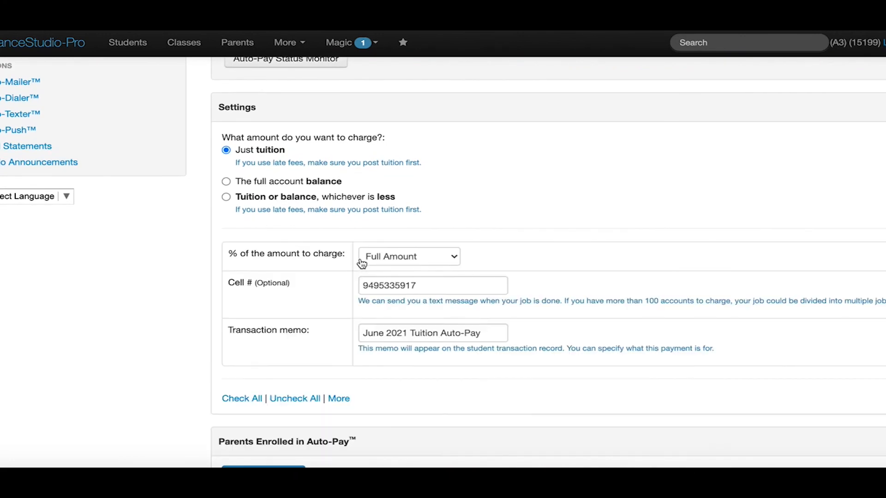
mouse_move(390, 277)
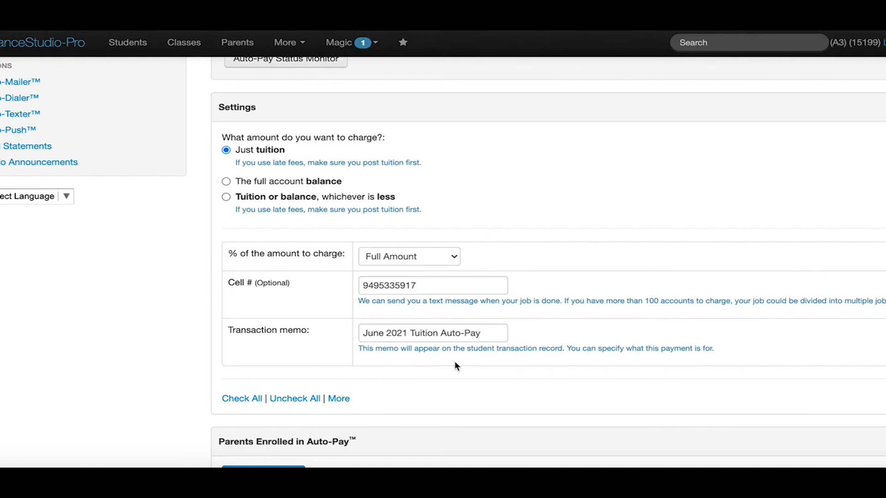
scroll("down", 3)
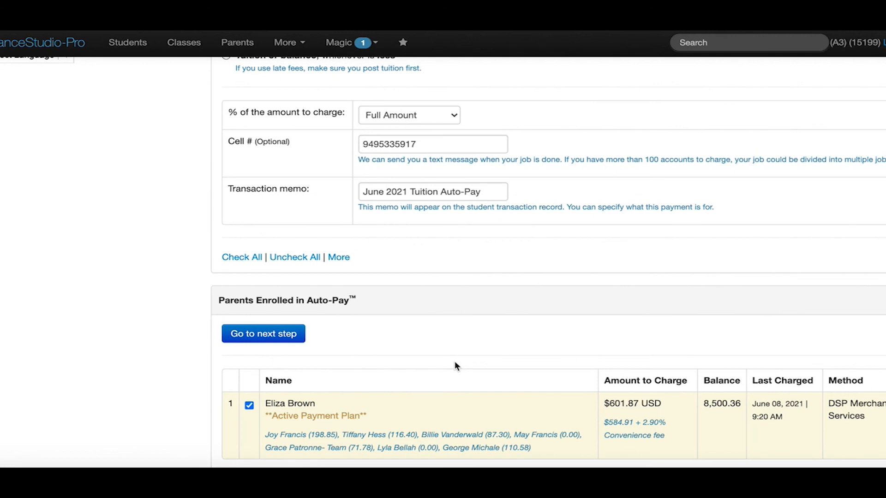
scroll("down", 3)
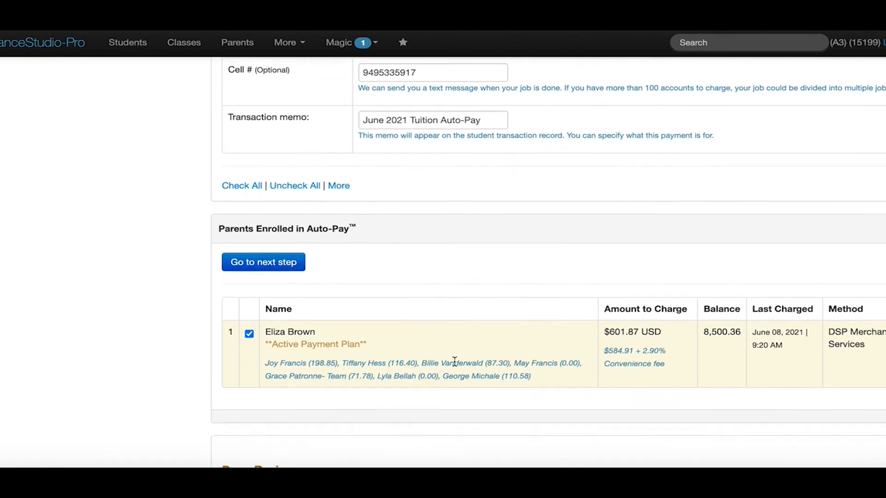
scroll("down", 3)
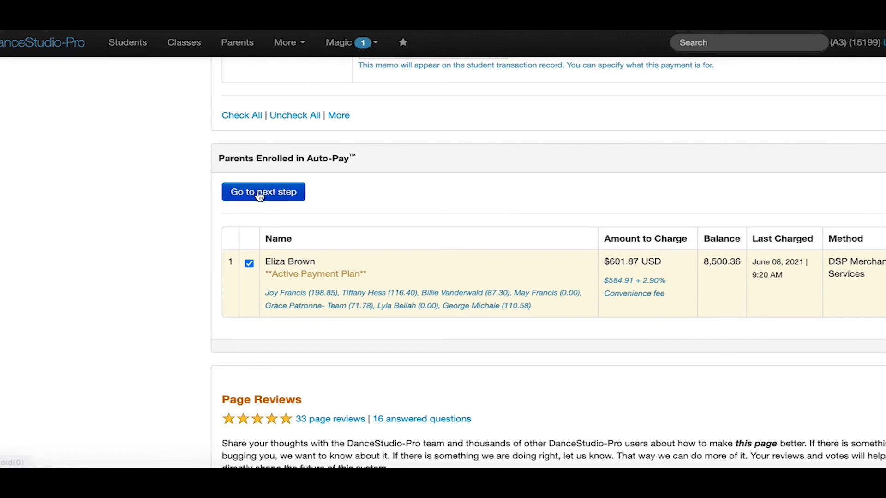
- Acknowledge the $601.87 Auto-Pay charge warning and check auto-pay job status
left_click(263, 192)
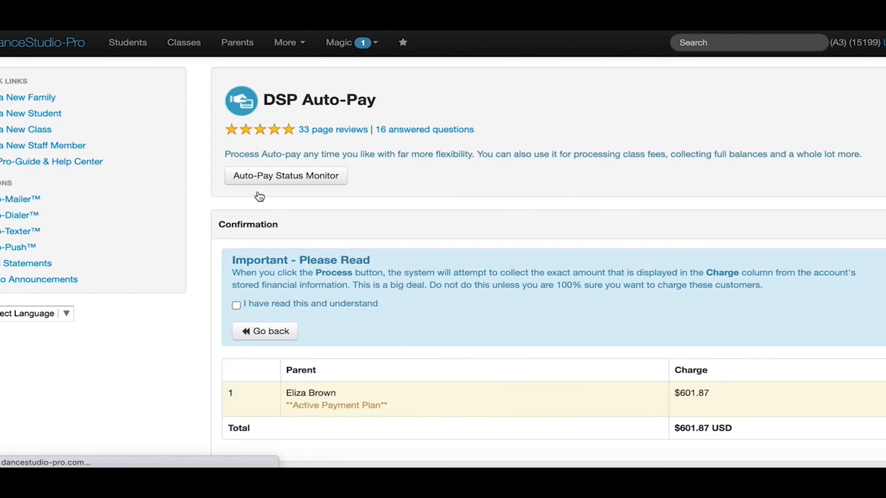
scroll("down", 3)
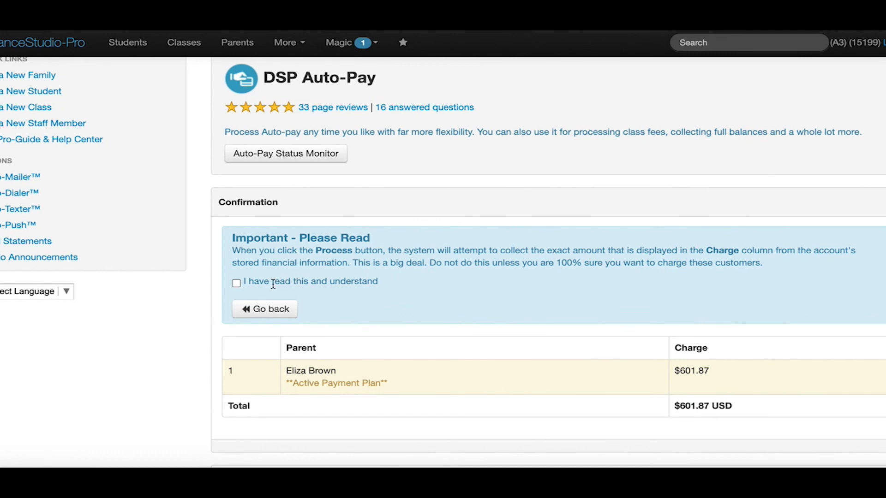
left_click(236, 283)
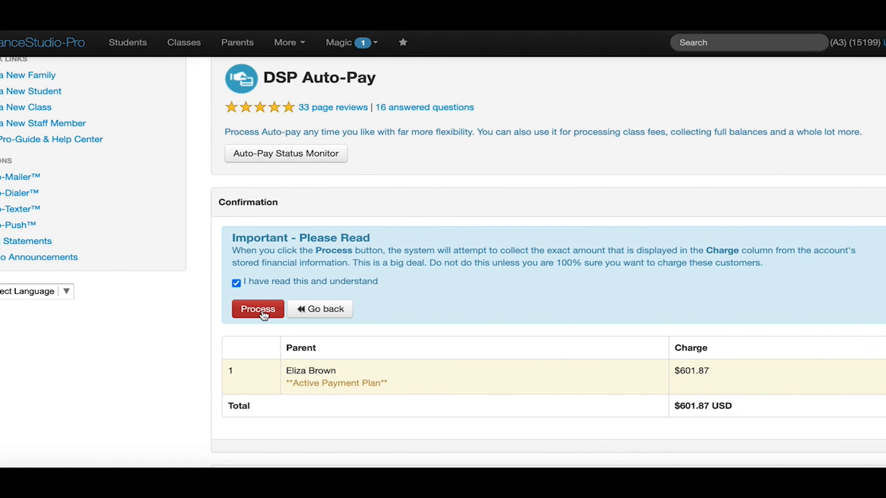
scroll("down", 3)
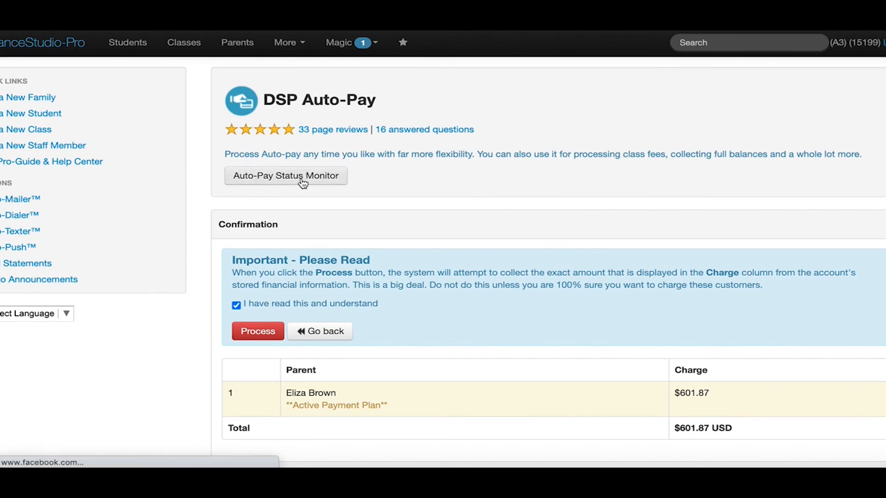
left_click(285, 175)
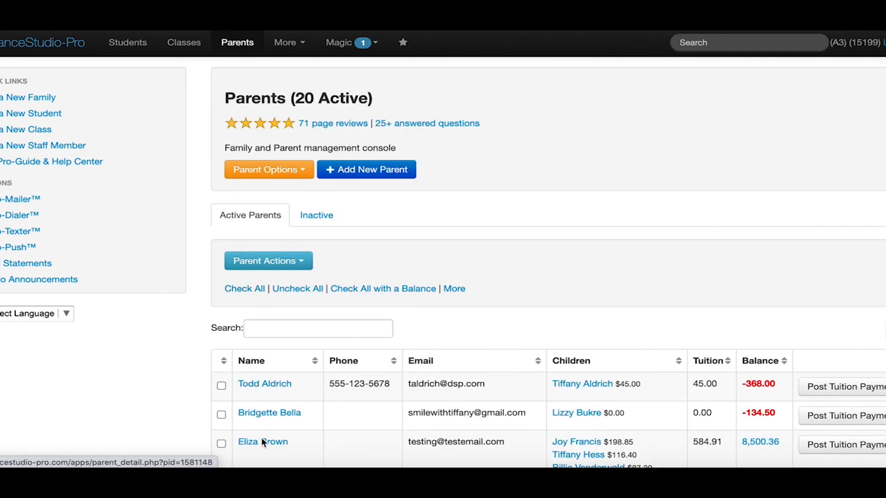
- View the parent's payment plans, then go to More > Help
left_click(261, 442)
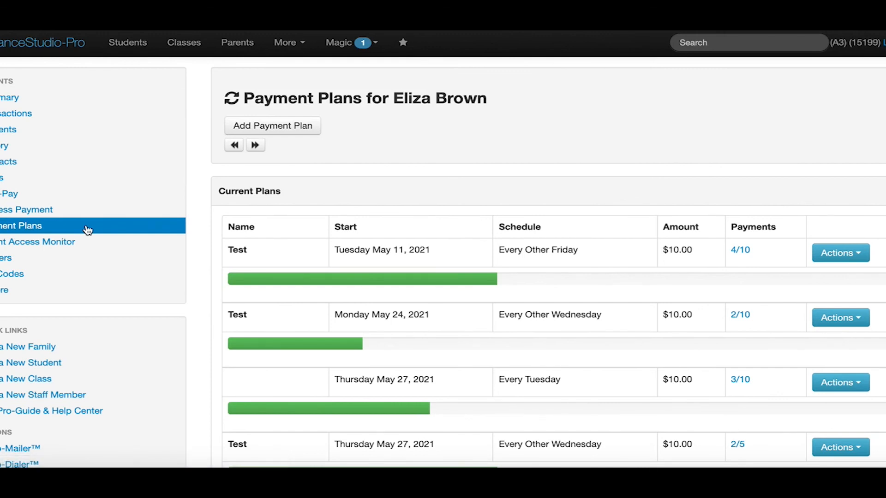
mouse_move(292, 61)
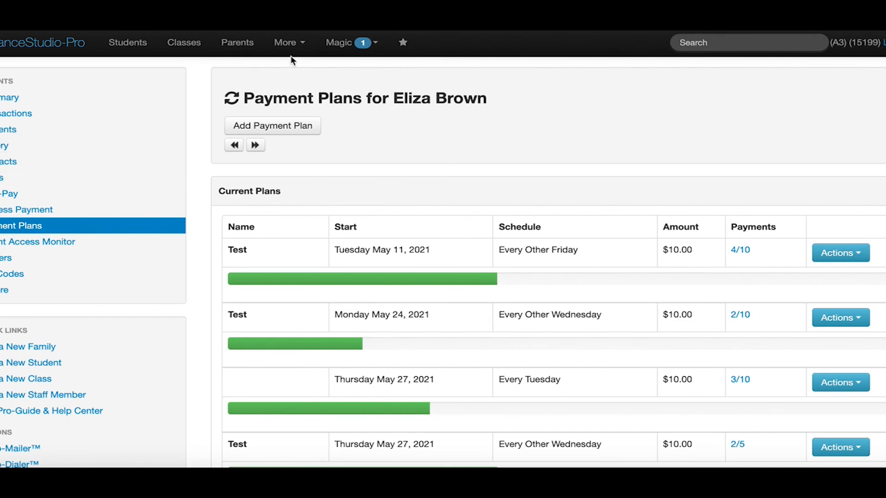
left_click(289, 43)
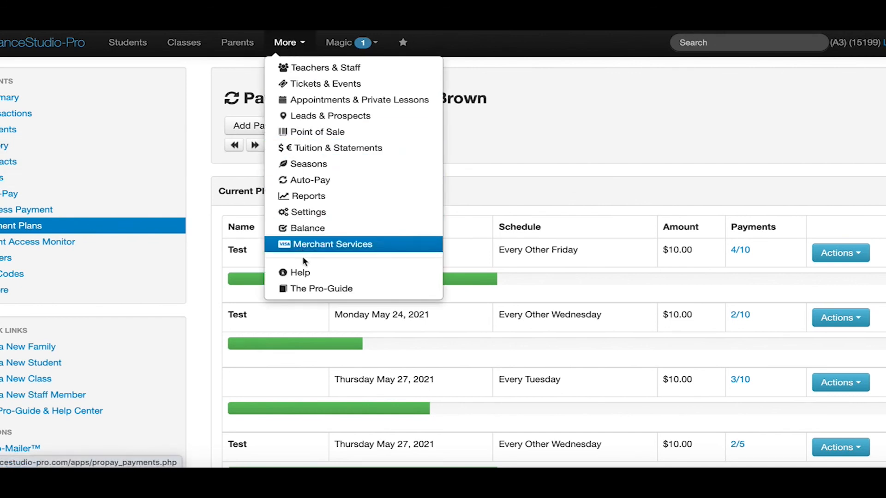
left_click(300, 272)
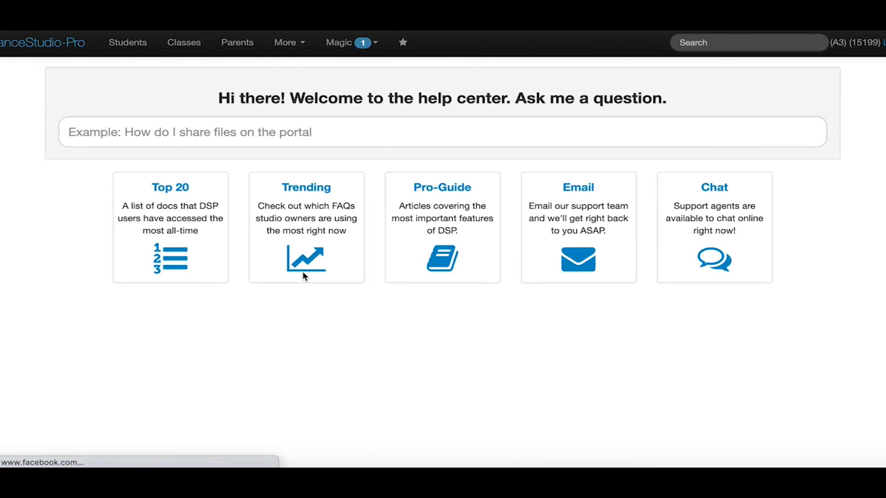